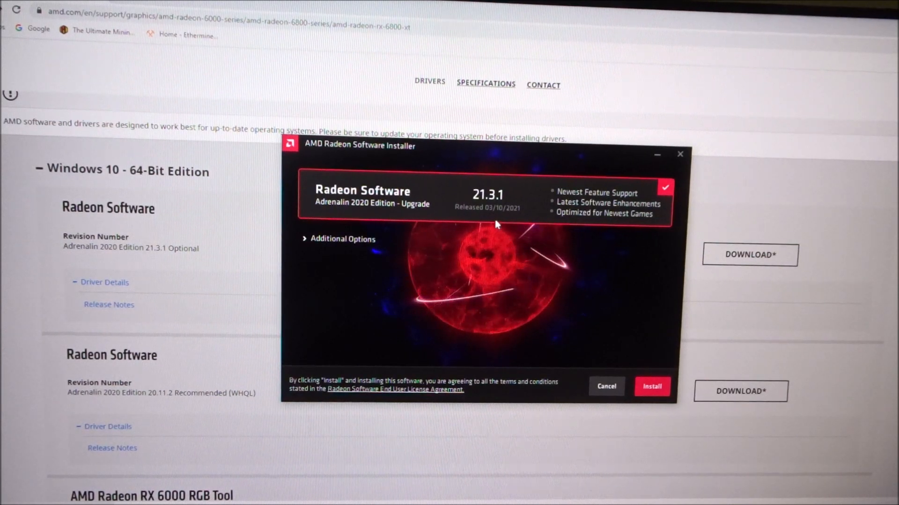
pyautogui.moveTo(591, 345)
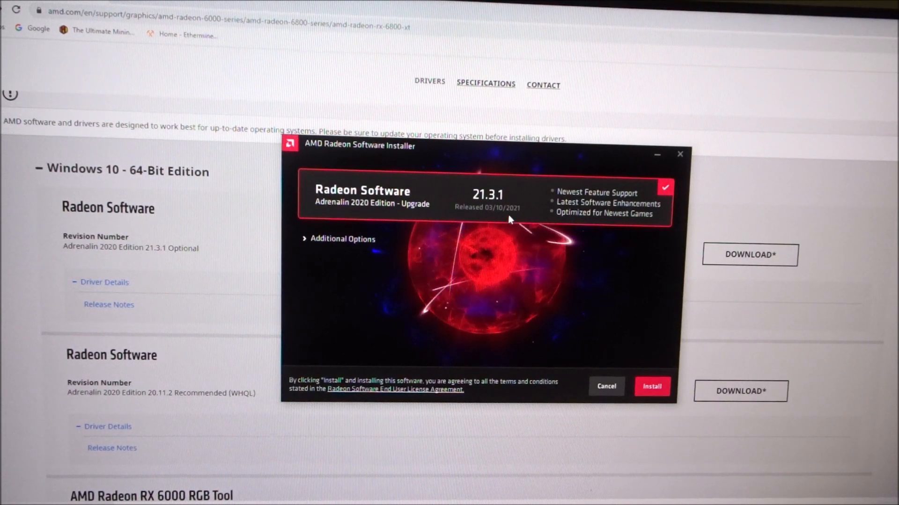
pyautogui.moveTo(629, 357)
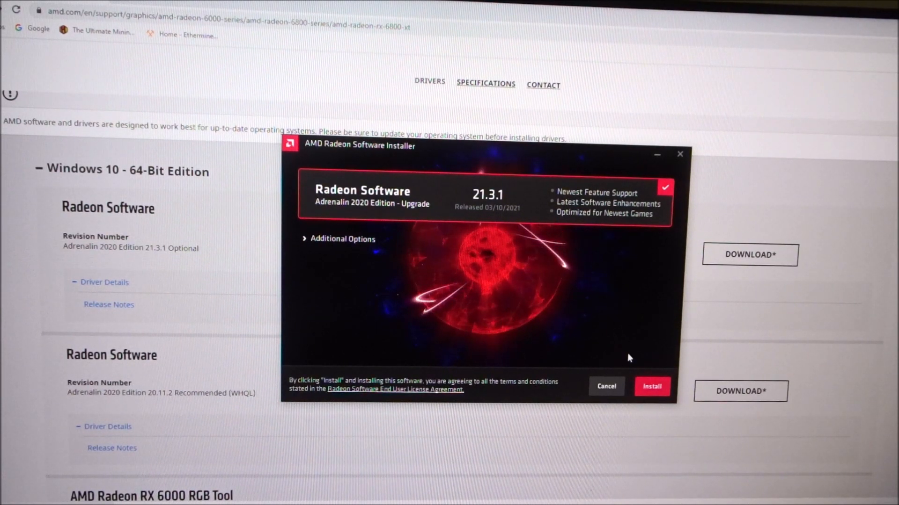
# - Install the Adrenalin 2020 Edition 21.3.1 driver upgrade
pyautogui.click(651, 386)
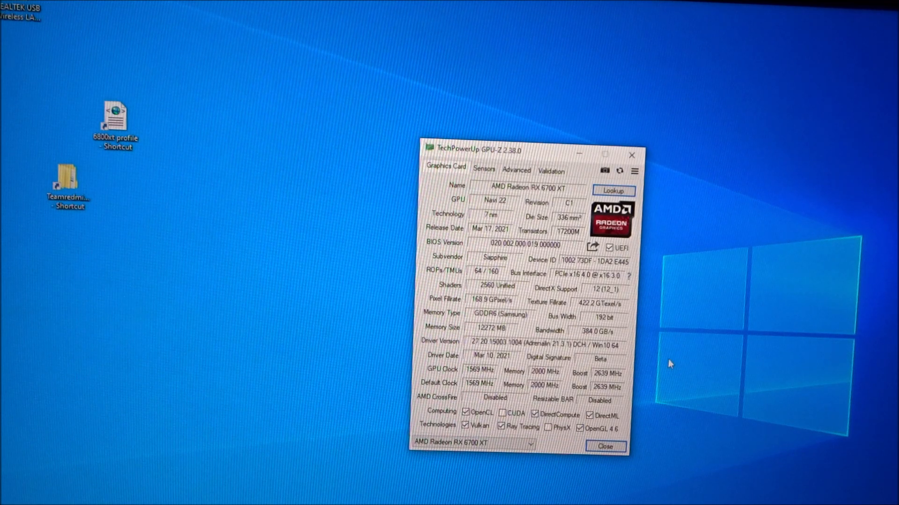
pyautogui.moveTo(658, 385)
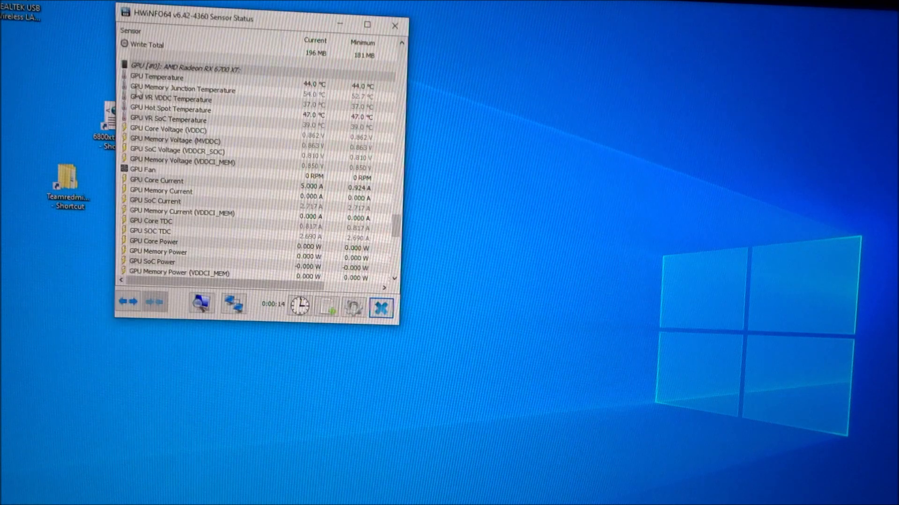
pyautogui.moveTo(332, 106)
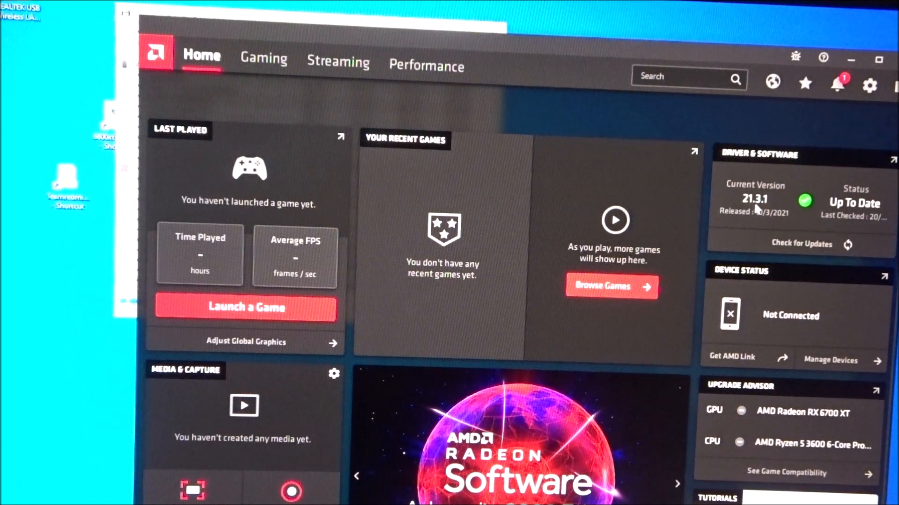
pyautogui.moveTo(771, 215)
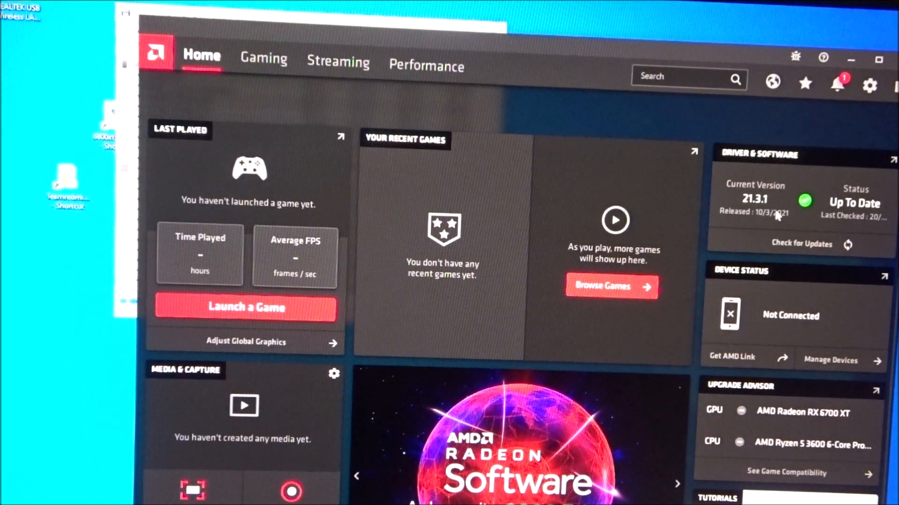
pyautogui.moveTo(831, 418)
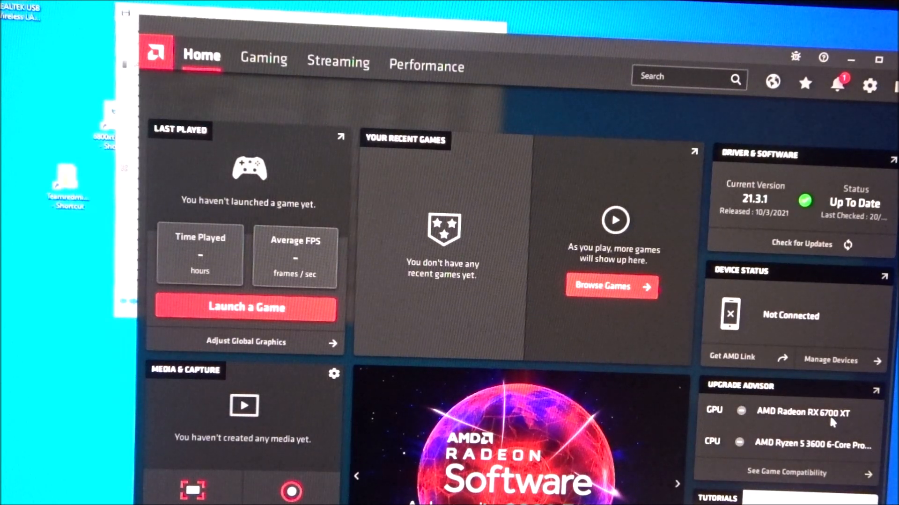
pyautogui.moveTo(808, 459)
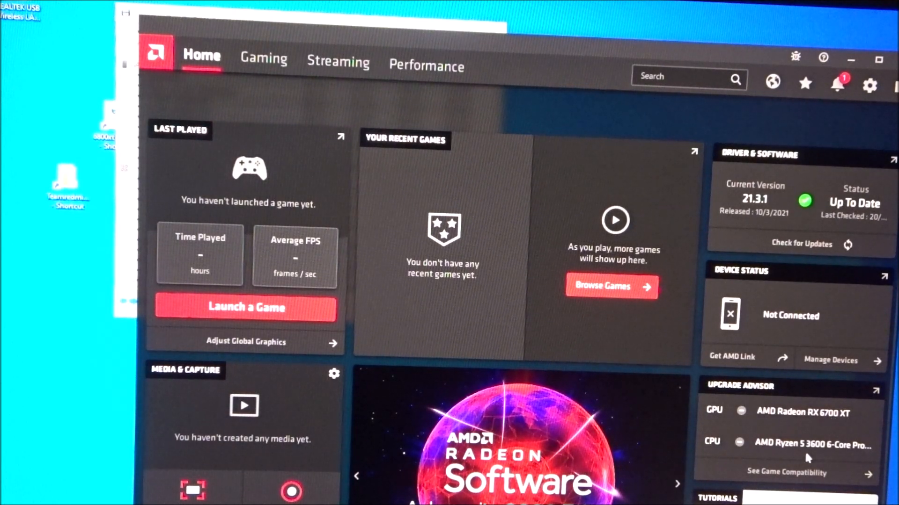
pyautogui.moveTo(426, 66)
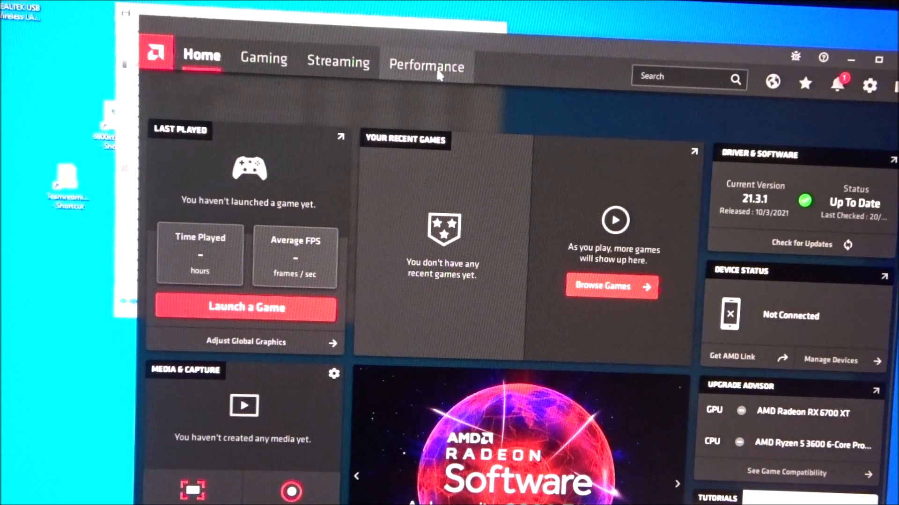
# - Go to the RX 6700 XT performance metrics and its Tuning settings
pyautogui.click(427, 62)
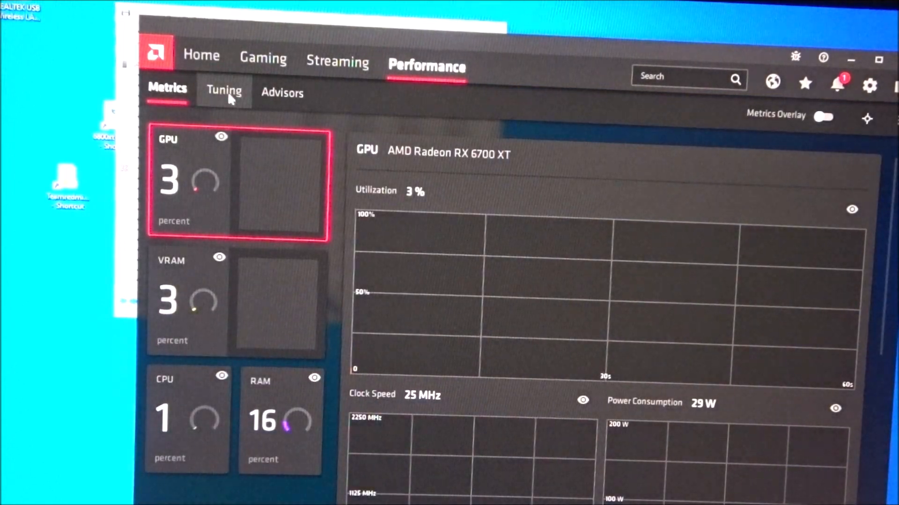
pyautogui.click(224, 92)
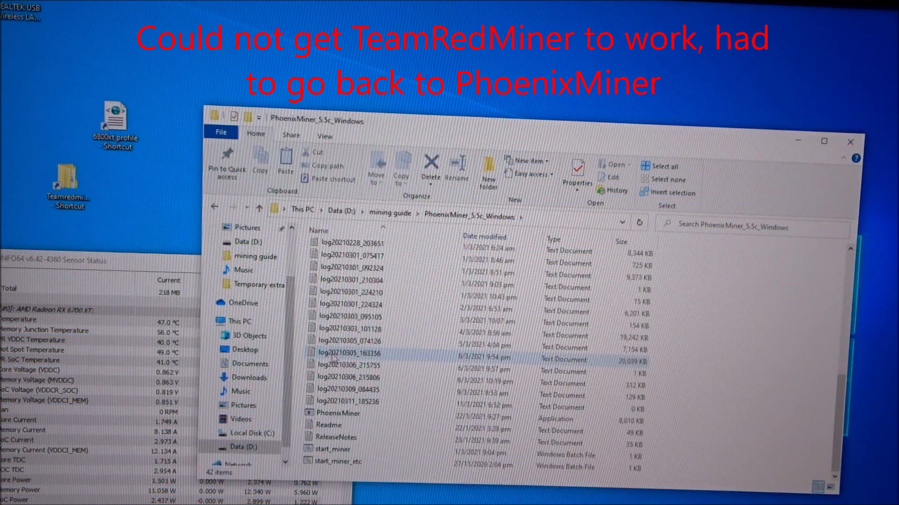
# - Launch PhoenixMiner 5.5c via start_miner.bat to mine ETH on asia1.ethermine.org
pyautogui.click(332, 449)
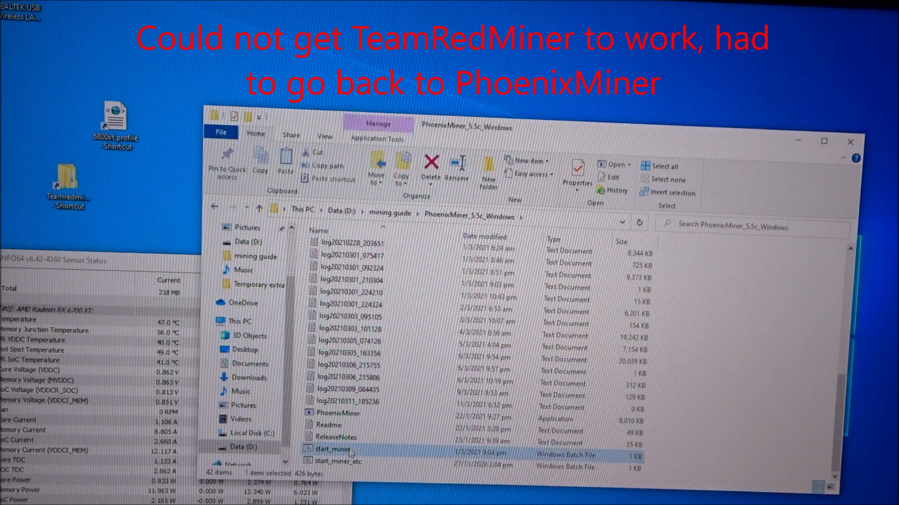
pyautogui.doubleClick(331, 449)
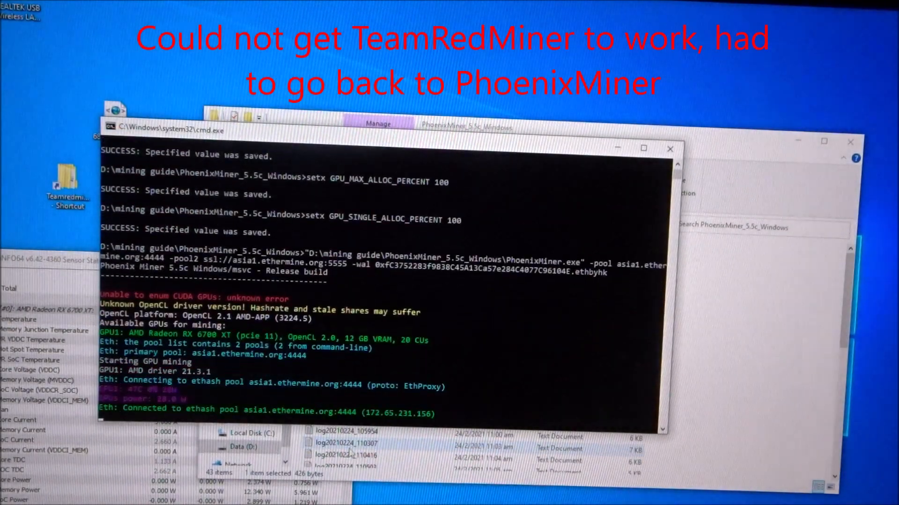
pyautogui.scroll(-3)
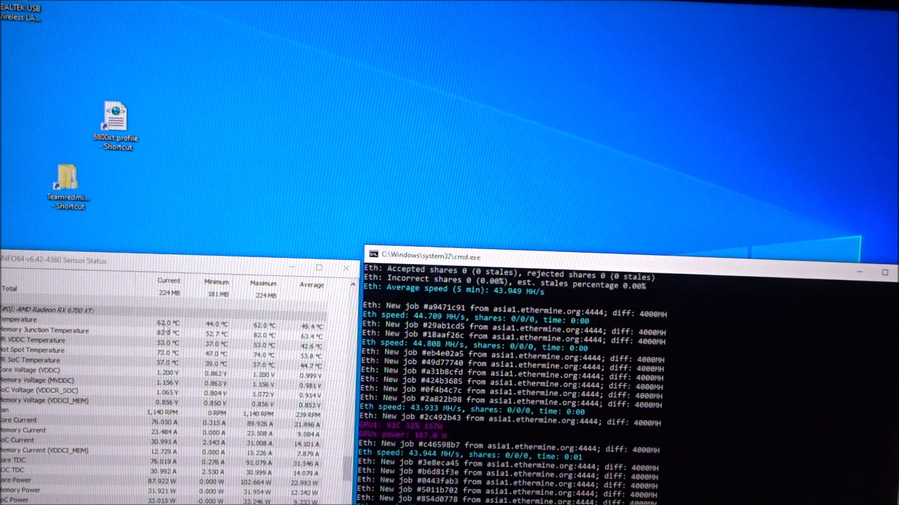
# - Apply 1402 MHz max frequency, 1001 mV and 2150 MHz VRAM frequency
pyautogui.scroll(-3)
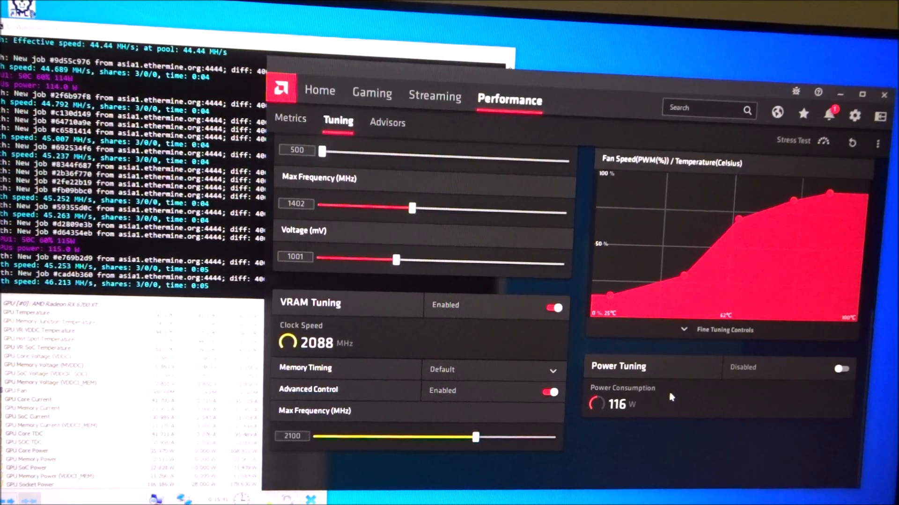
pyautogui.scroll(3)
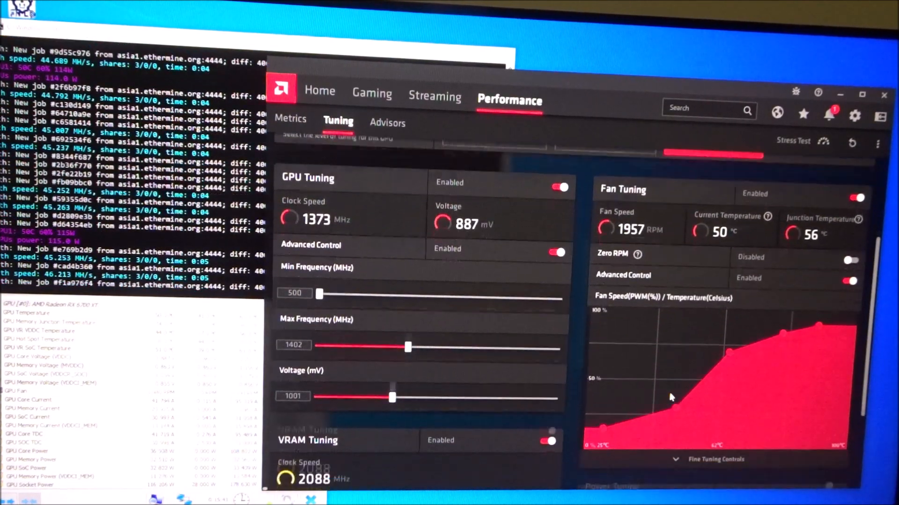
pyautogui.scroll(-3)
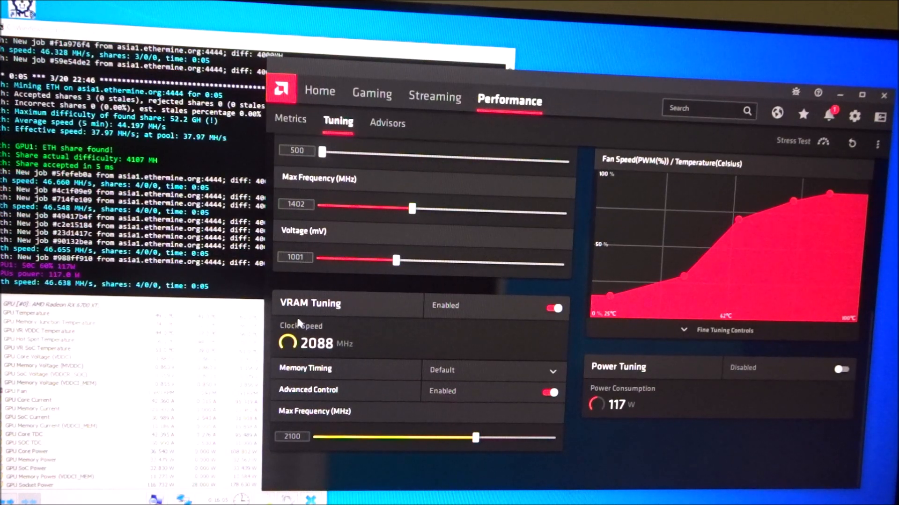
pyautogui.tripleClick(291, 436)
pyautogui.write('2150')
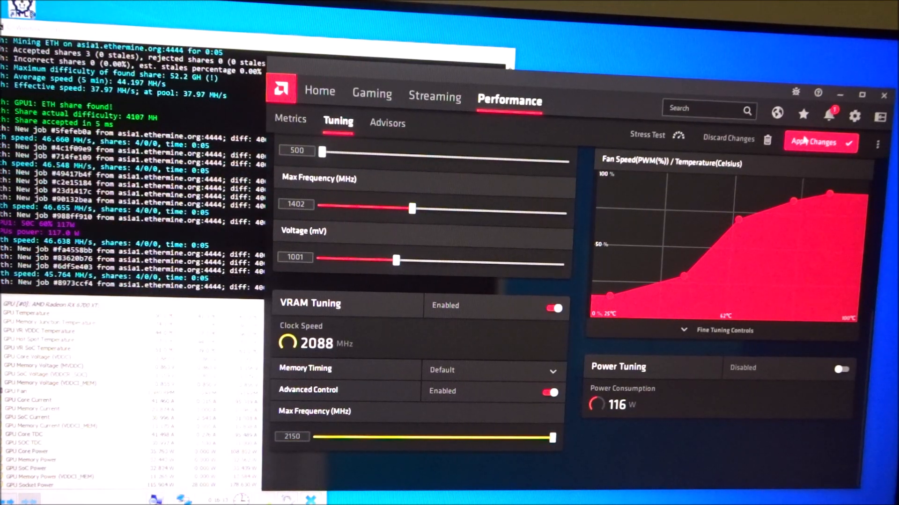
pyautogui.click(814, 141)
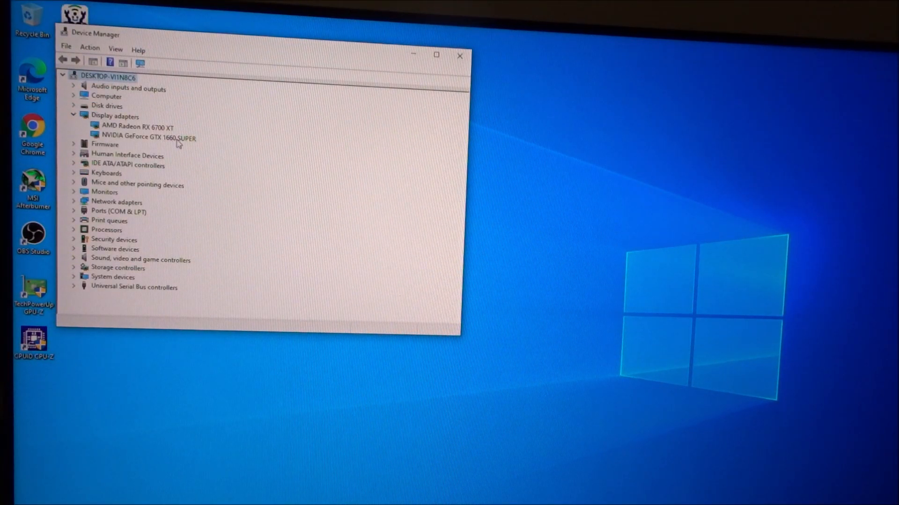
pyautogui.moveTo(460, 56)
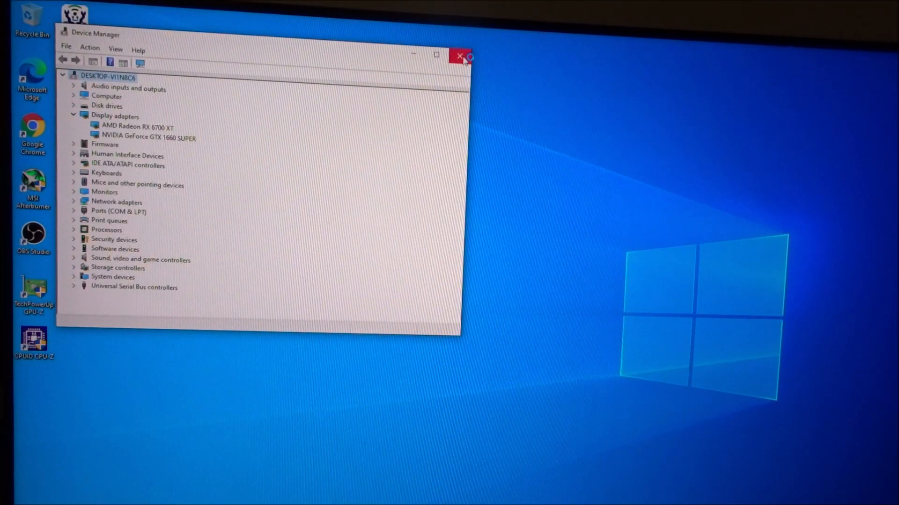
# - Close Device Manager after checking the RX 6700 XT and GTX 1660 SUPER
pyautogui.click(460, 55)
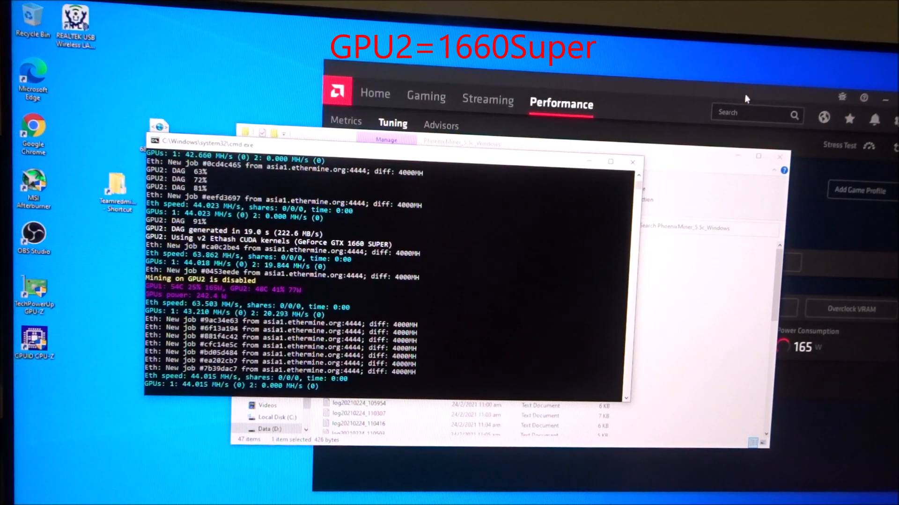
# - Run PhoenixMiner on the RX 6700 XT with GPU2 mining disabled
pyautogui.click(393, 123)
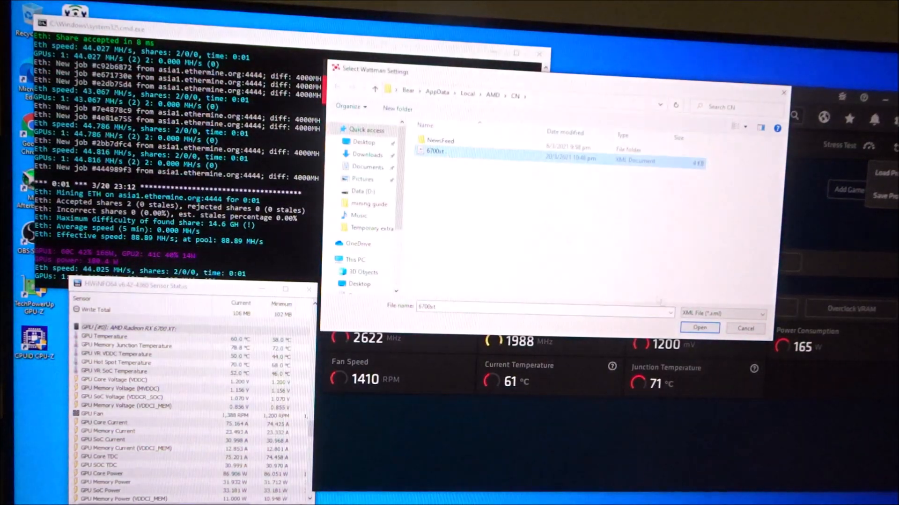
# - Open the saved 6700xt Wattman profile file
pyautogui.click(699, 327)
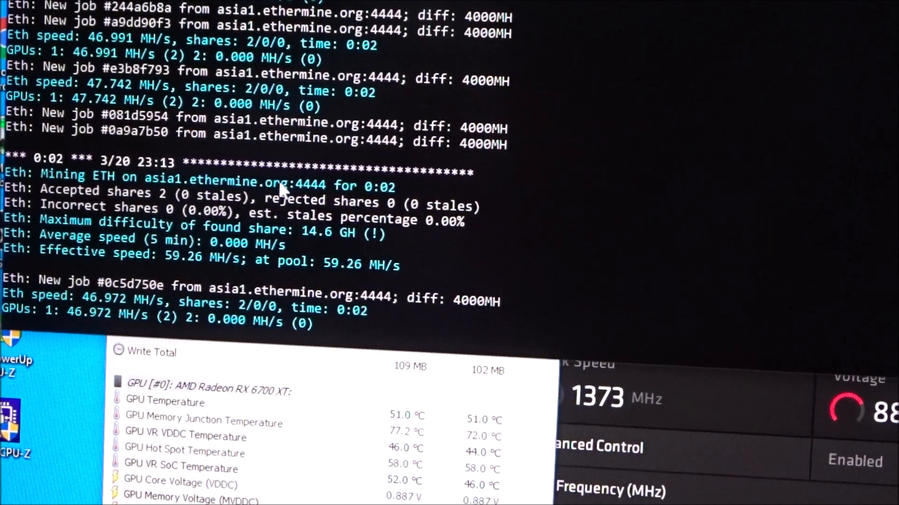
# - Change the GPU max frequency from 1412 to 1420 MHz
pyautogui.scroll(-3)
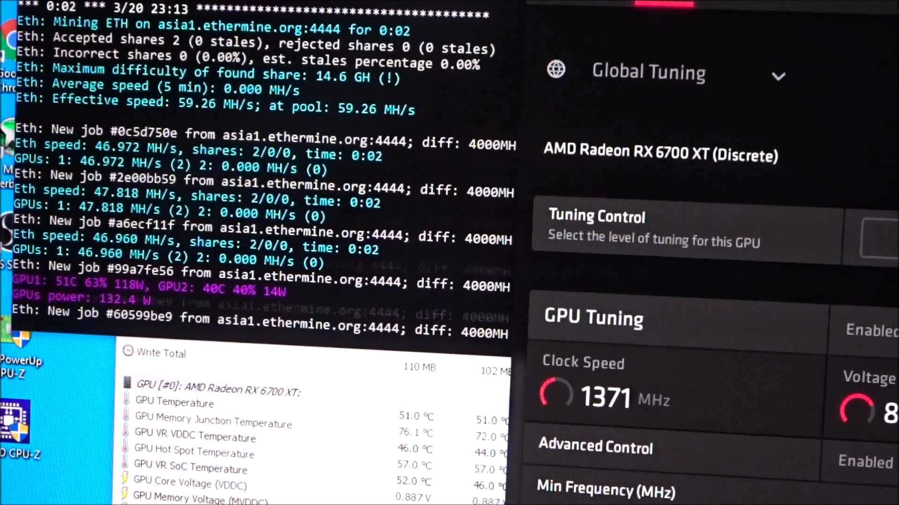
pyautogui.scroll(-3)
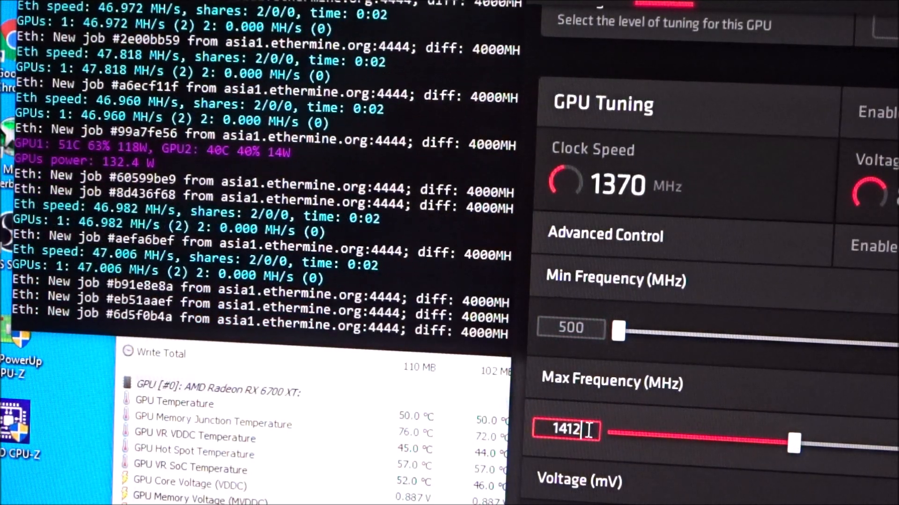
pyautogui.press('backspace')
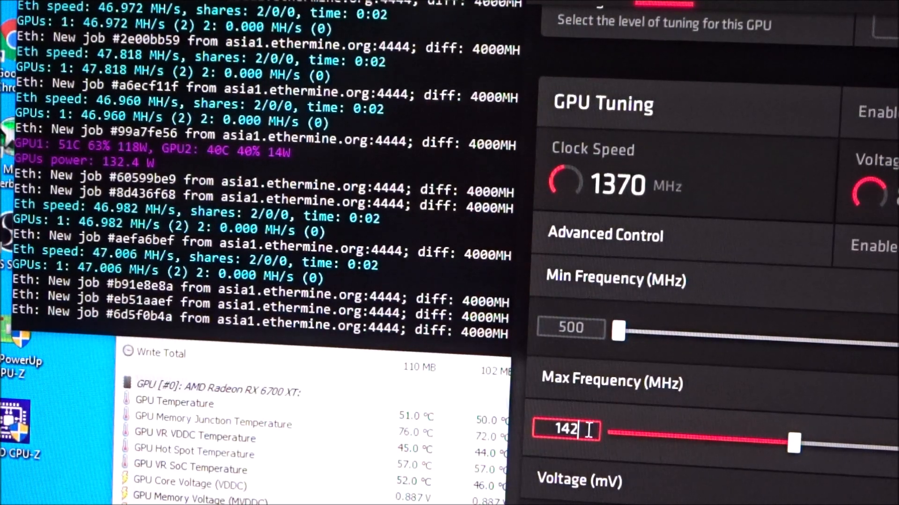
pyautogui.write('0')
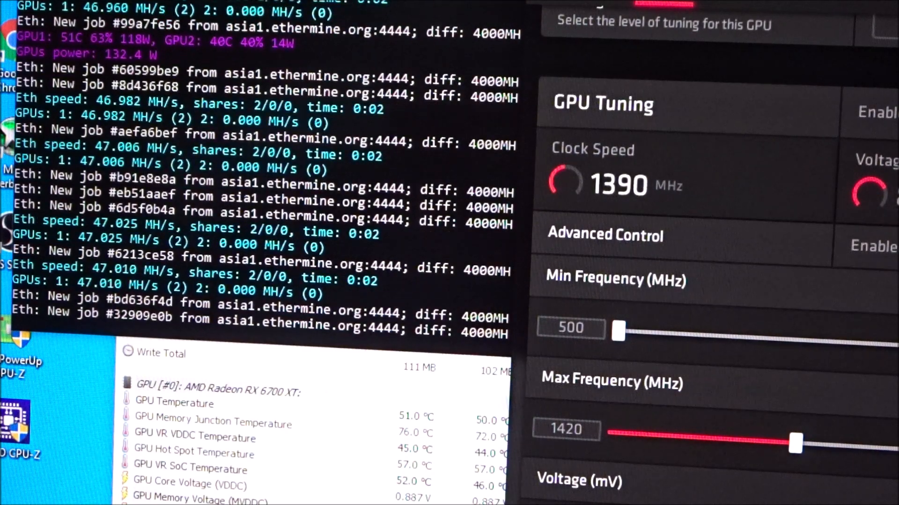
pyautogui.scroll(-3)
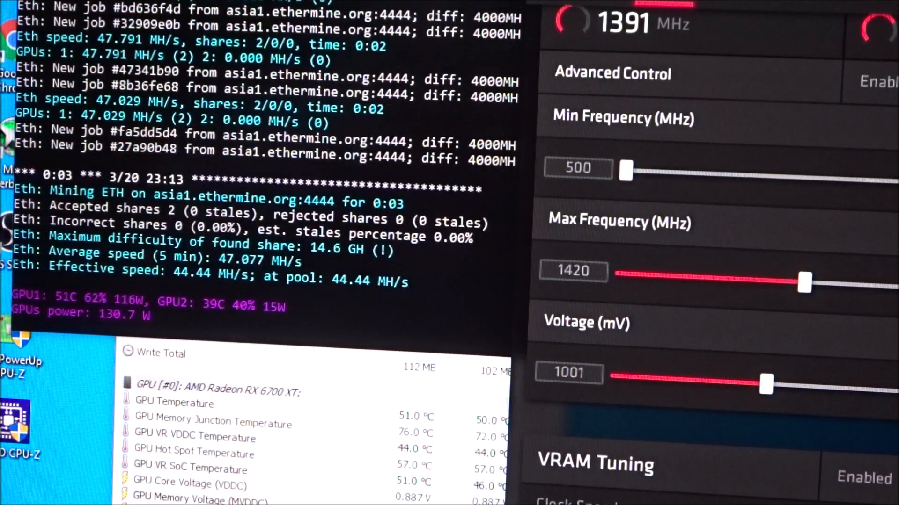
pyautogui.scroll(-3)
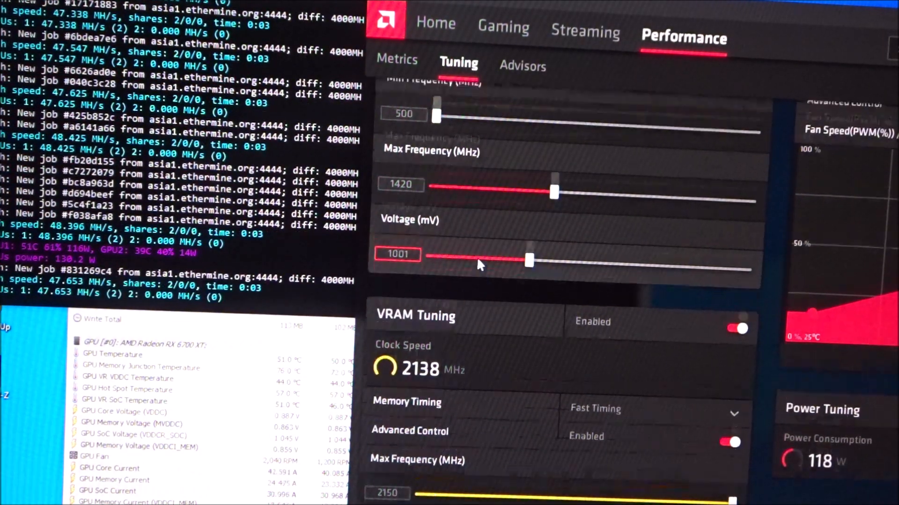
pyautogui.scroll(3)
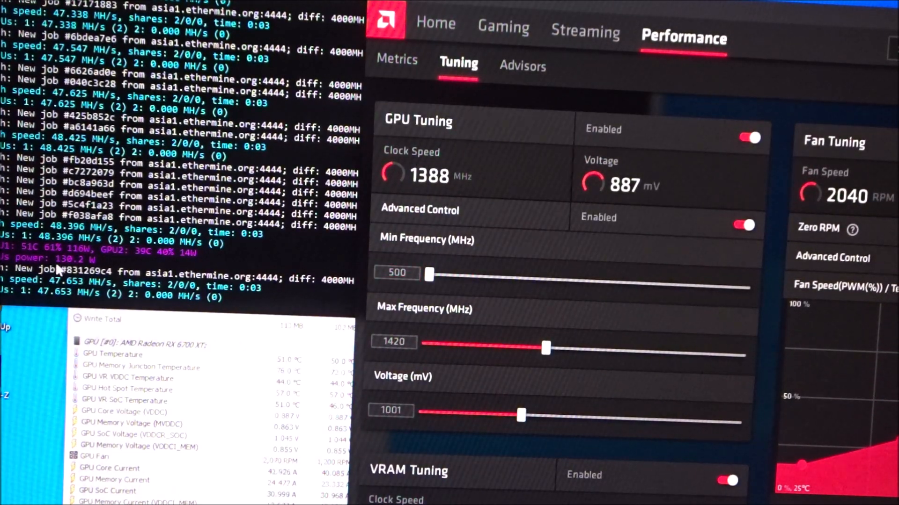
pyautogui.click(392, 410)
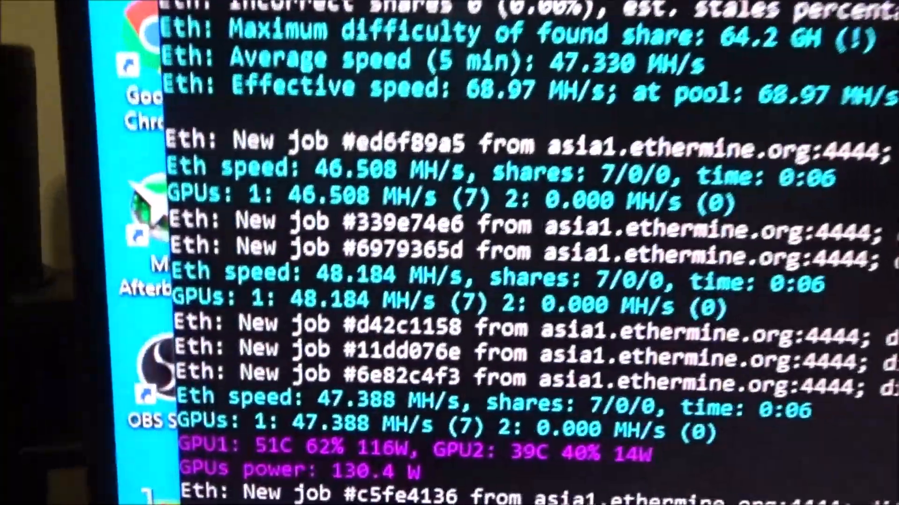
pyautogui.scroll(-3)
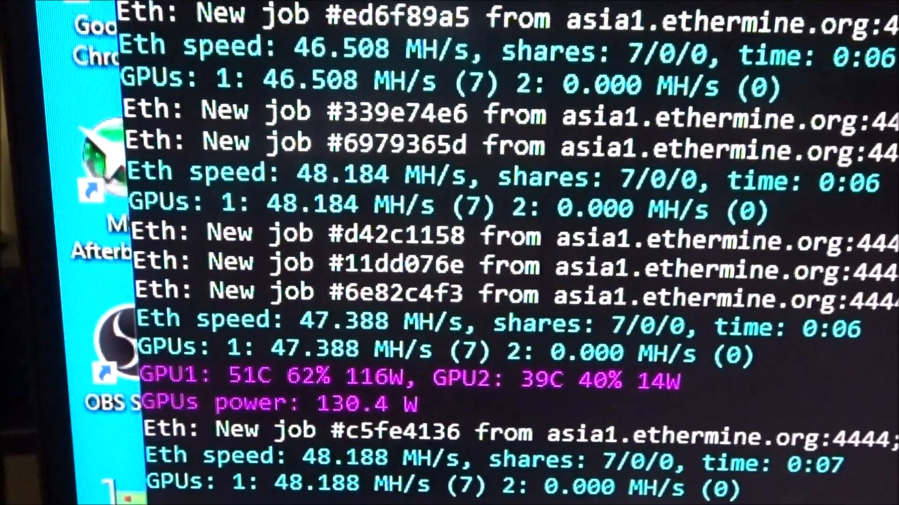
pyautogui.scroll(-3)
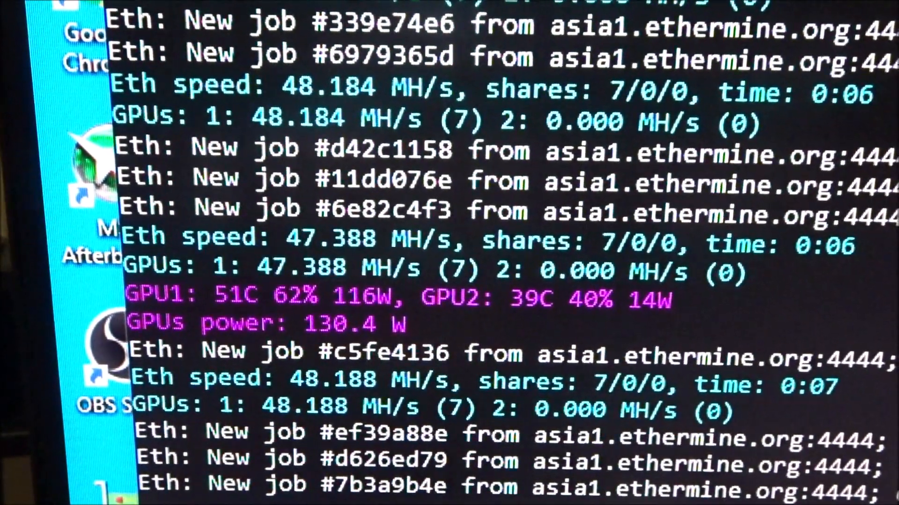
pyautogui.scroll(-3)
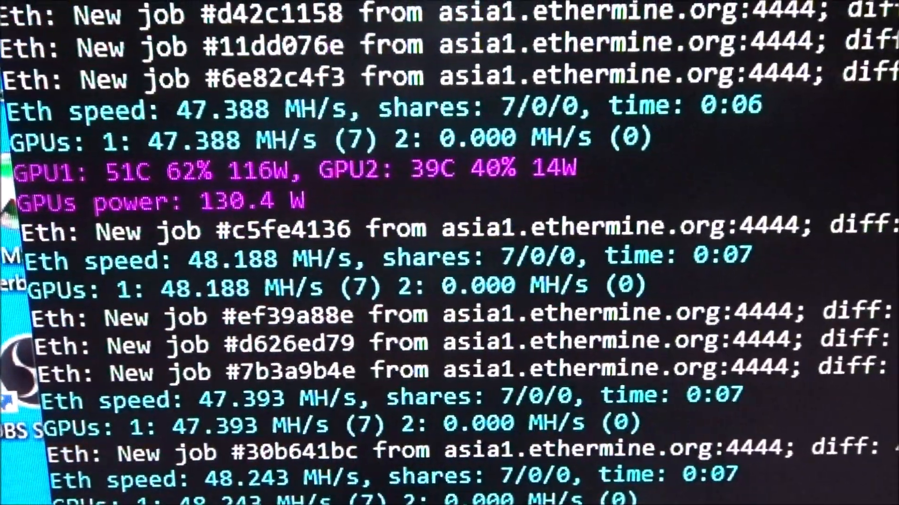
pyautogui.scroll(-3)
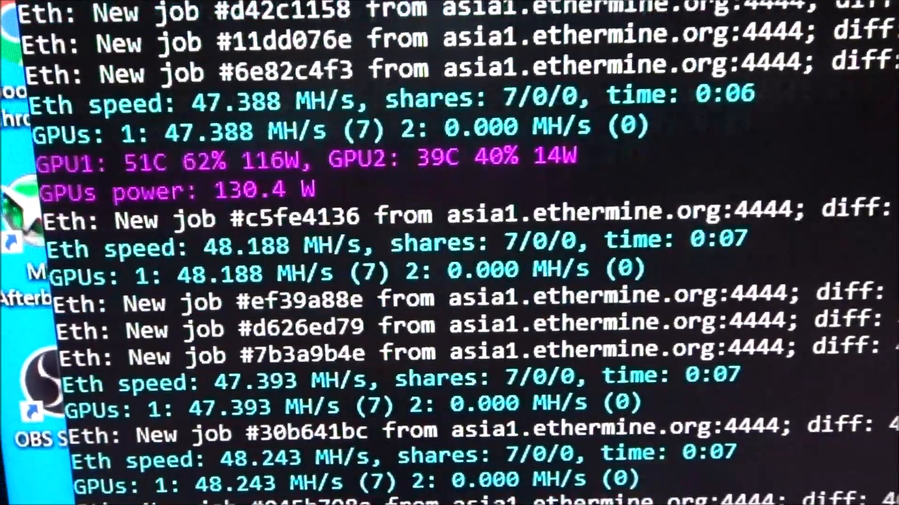